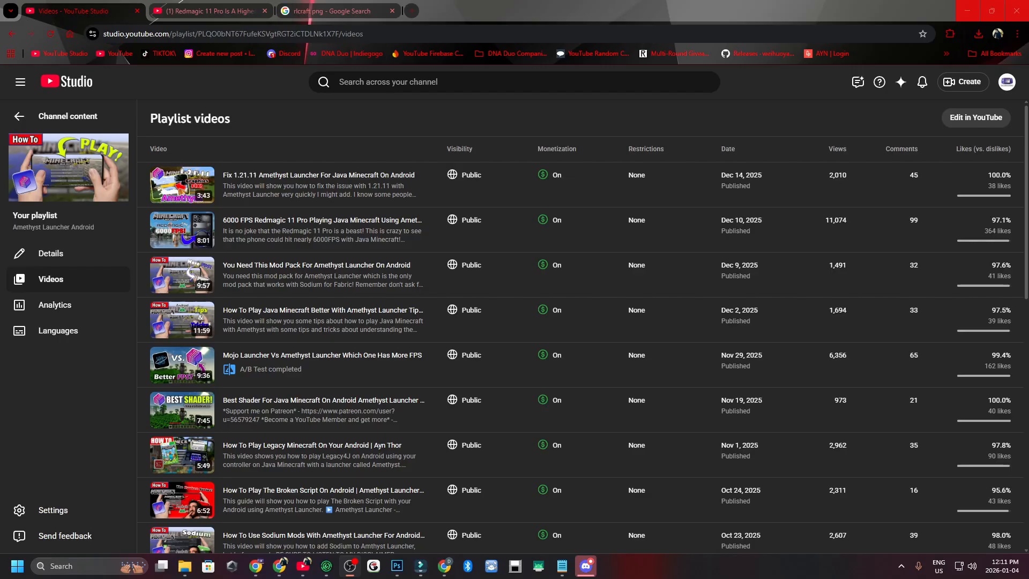
# - Open Device Info from the Play Store and browse its Dashboard and System tabs
pyautogui.scroll(-3)
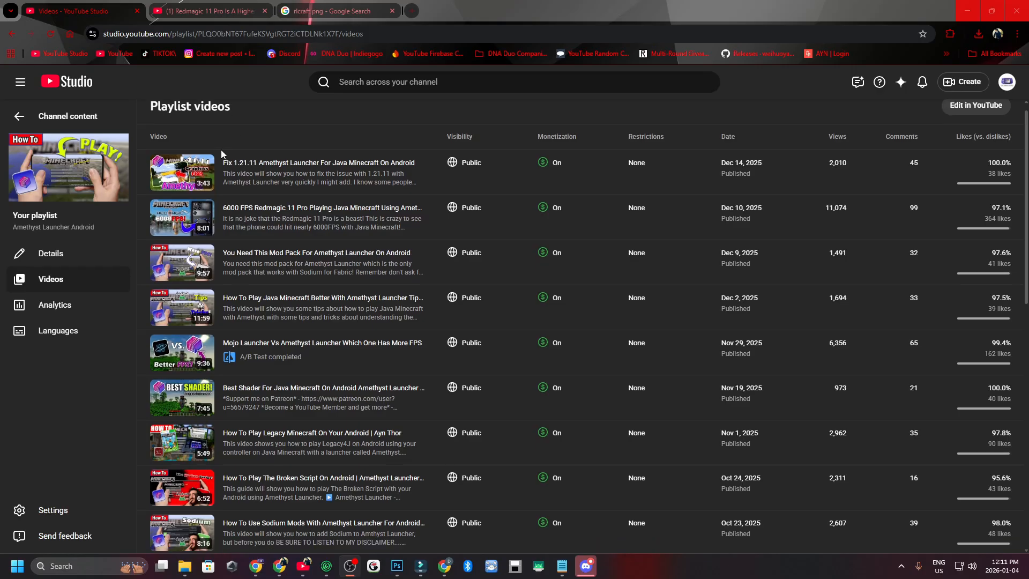
pyautogui.scroll(-3)
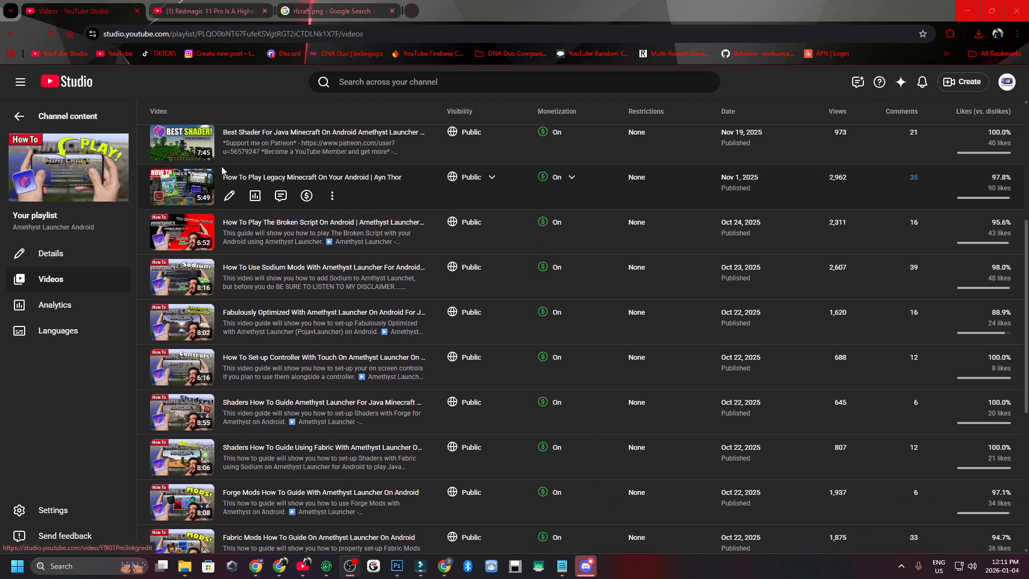
pyautogui.scroll(-3)
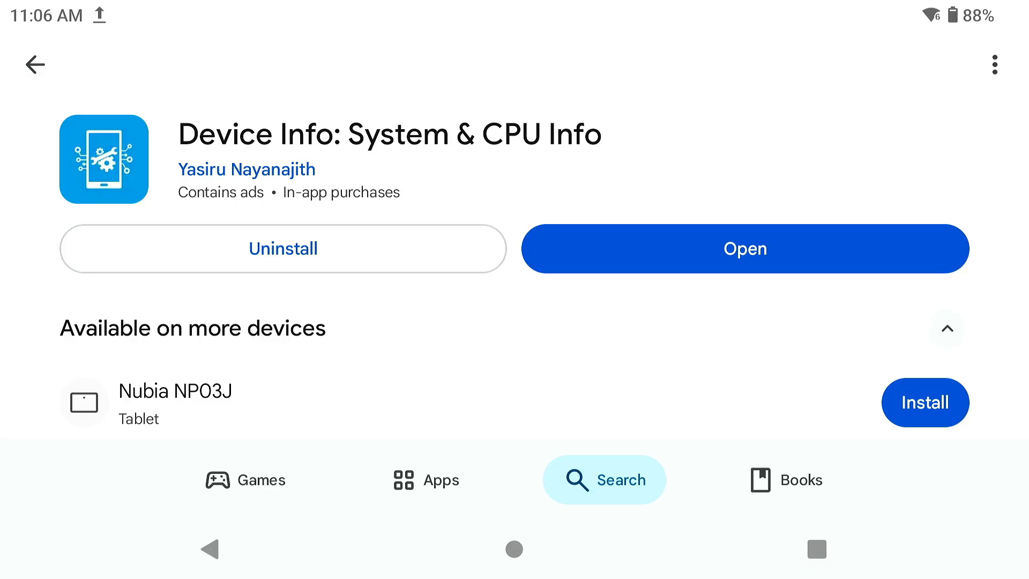
pyautogui.click(746, 248)
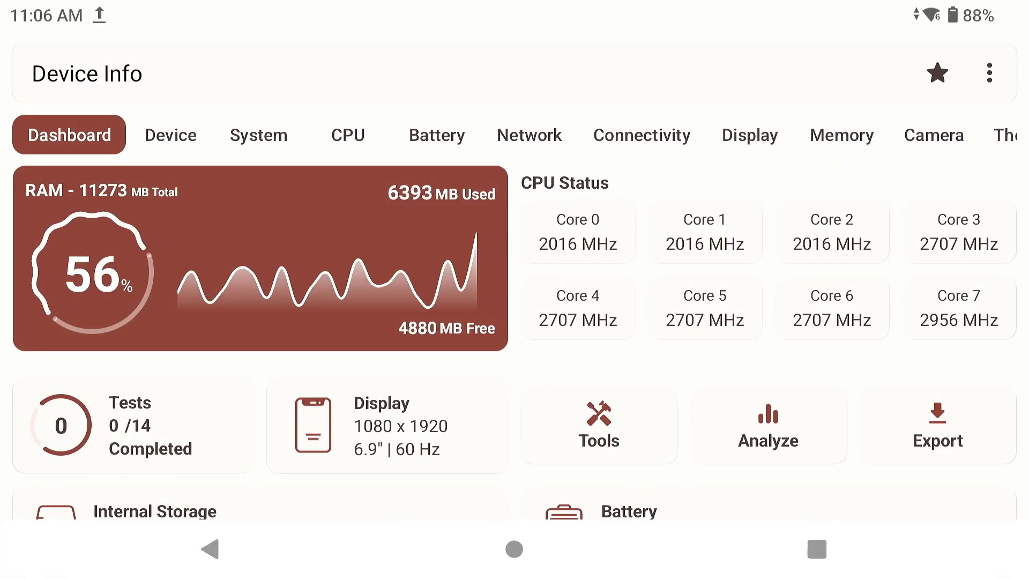
pyautogui.click(259, 135)
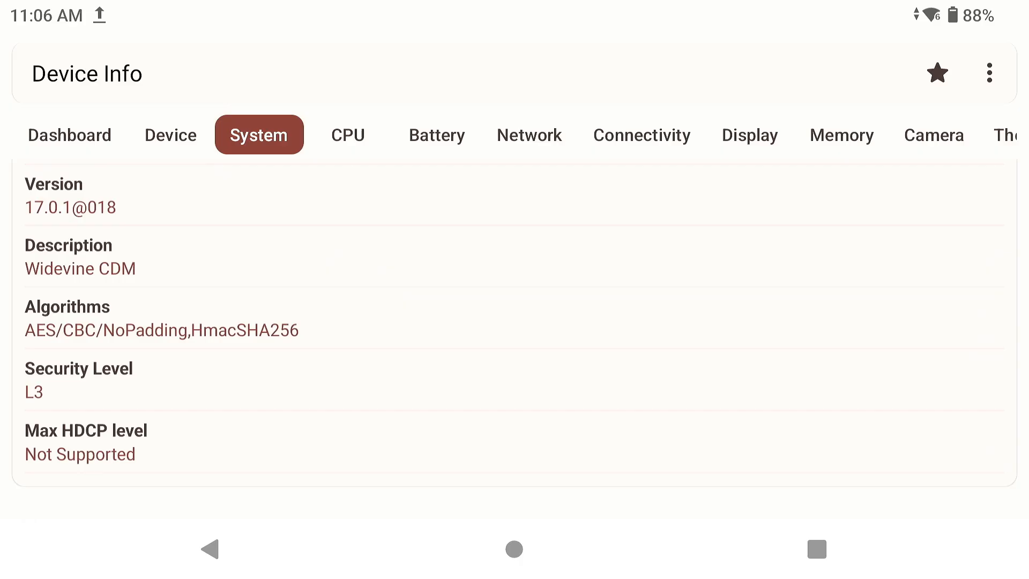
pyautogui.scroll(-3)
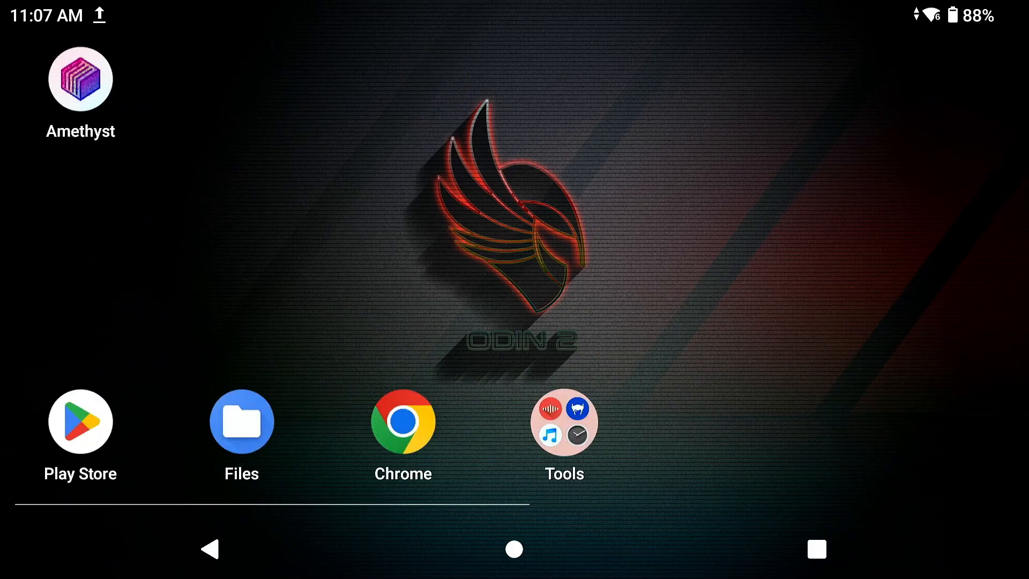
# - Launch Amethyst, browse its Miscellaneous settings, and reach the modpack install screen
pyautogui.click(79, 80)
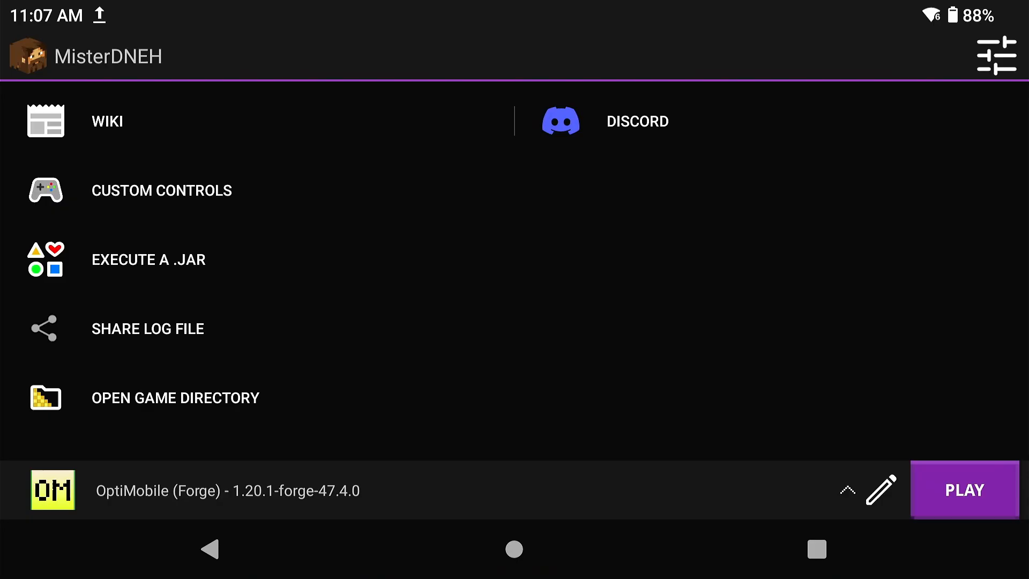
pyautogui.click(997, 56)
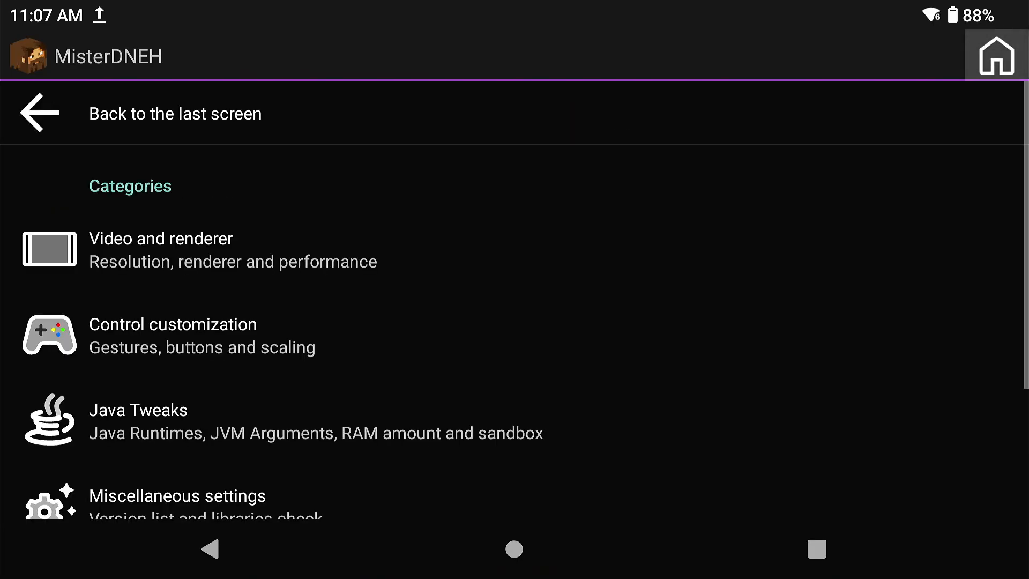
pyautogui.scroll(-3)
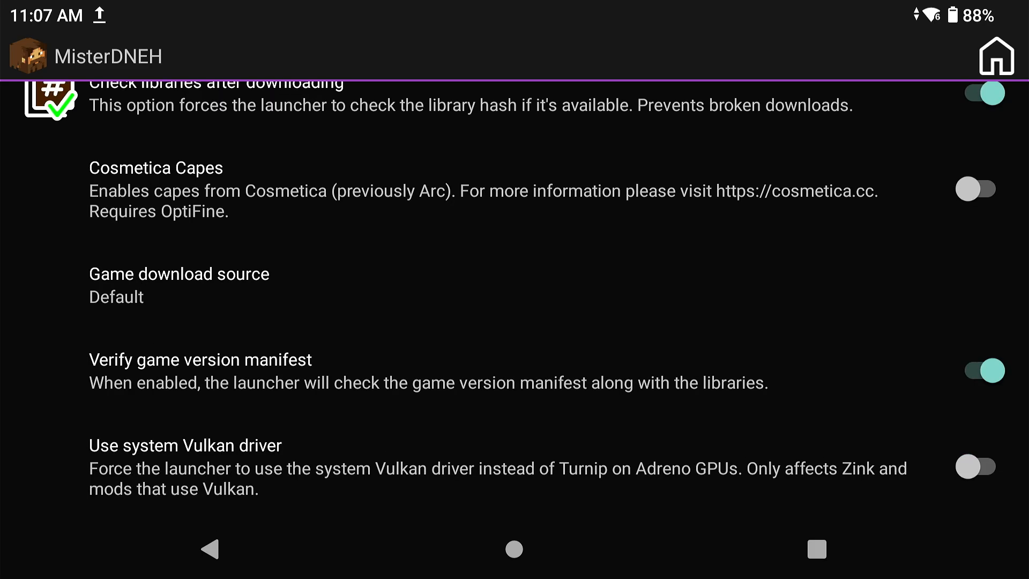
pyautogui.click(977, 468)
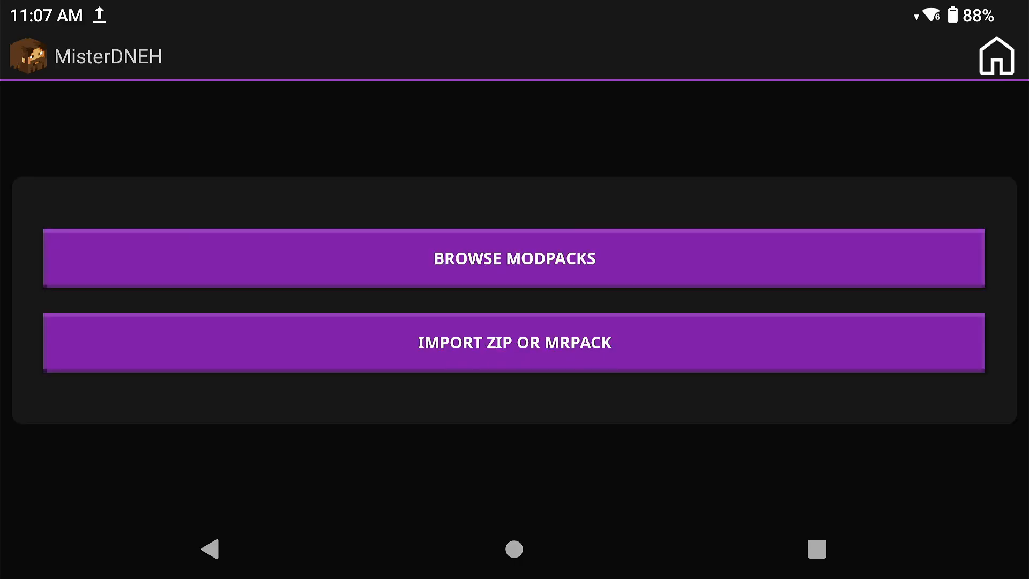
# - Browse online modpacks to list Vulkan packs like Cobblemon Vulkan and Vulkan FPS and Utility
pyautogui.click(514, 258)
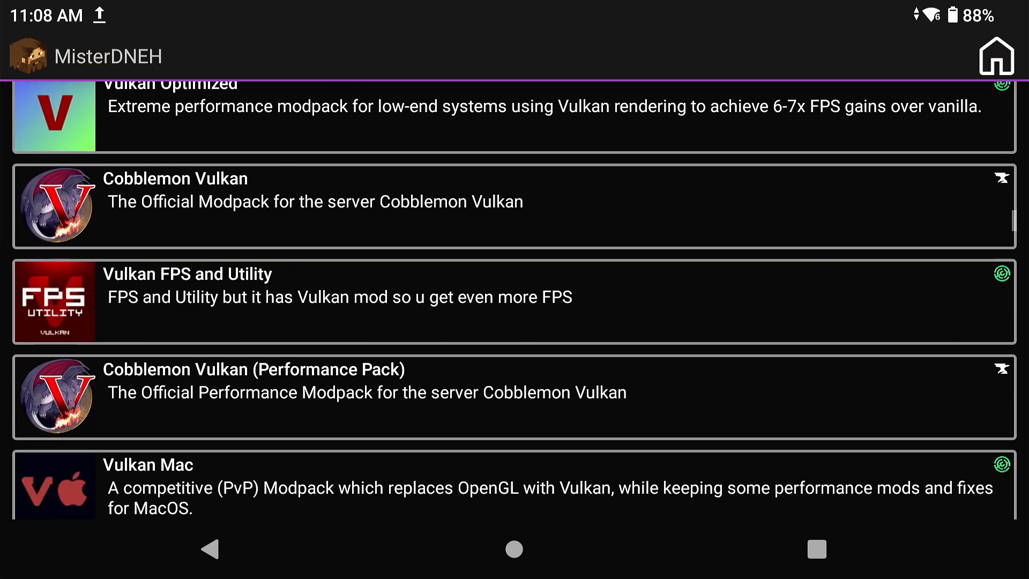
# - Install the Vulkan Droid modpack version 1.21.1 V2 and return to the home screen
pyautogui.scroll(-3)
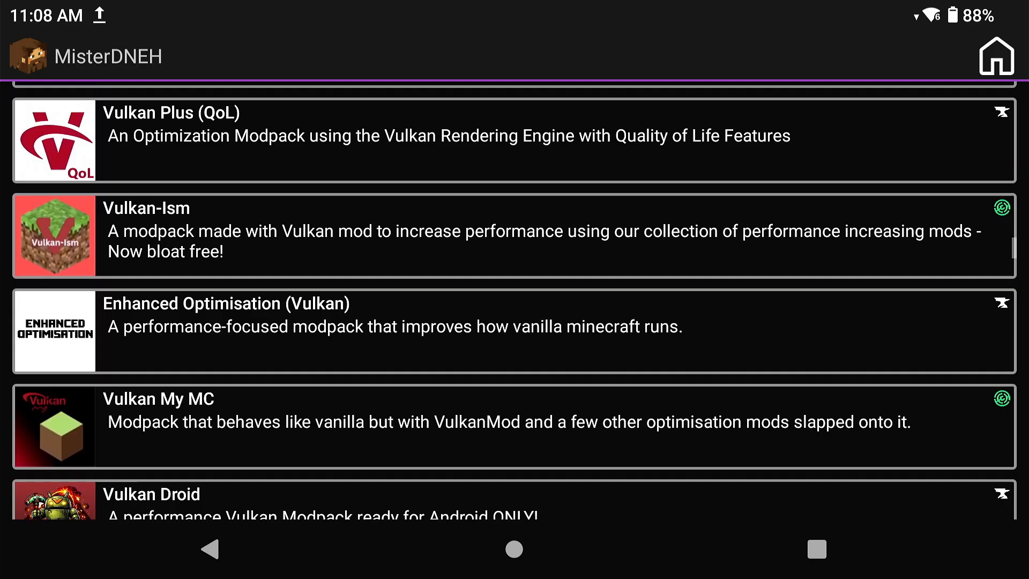
pyautogui.scroll(-3)
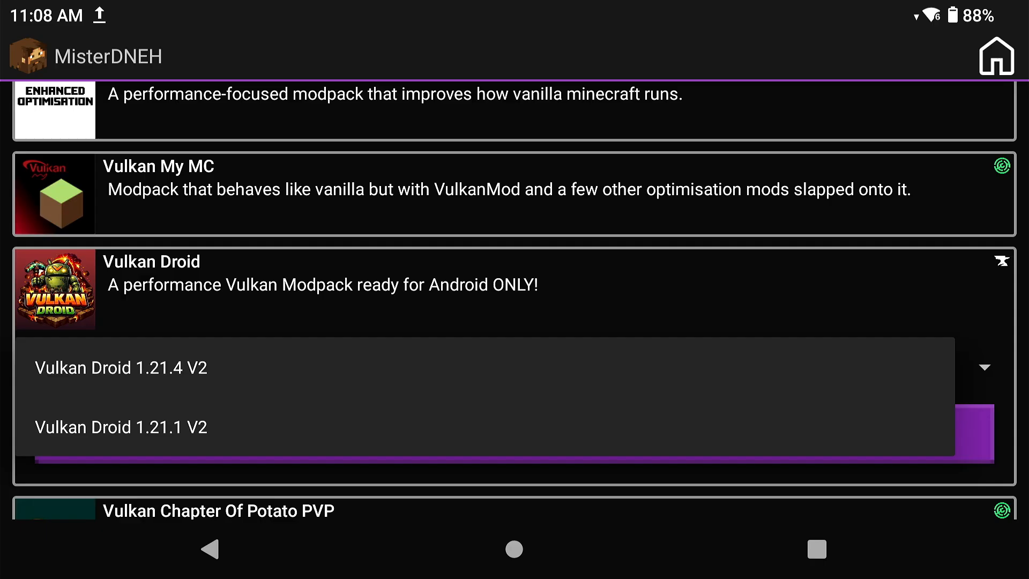
pyautogui.click(121, 428)
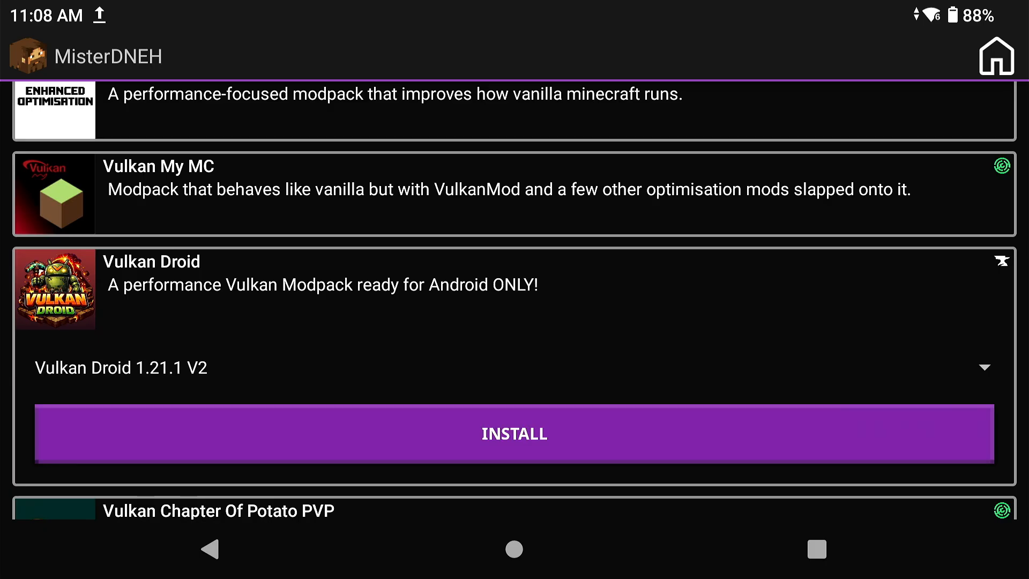
pyautogui.click(514, 434)
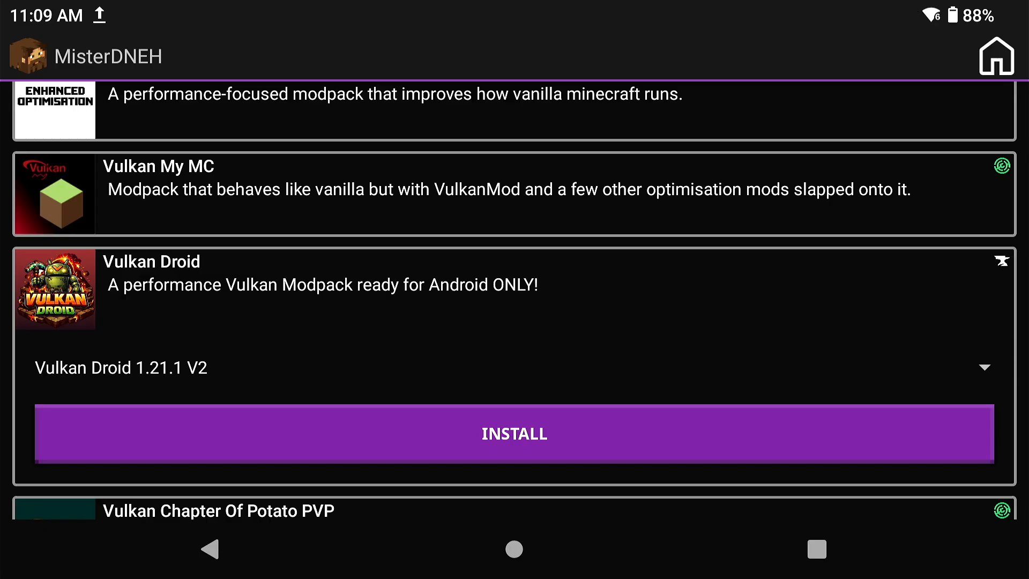
pyautogui.click(514, 433)
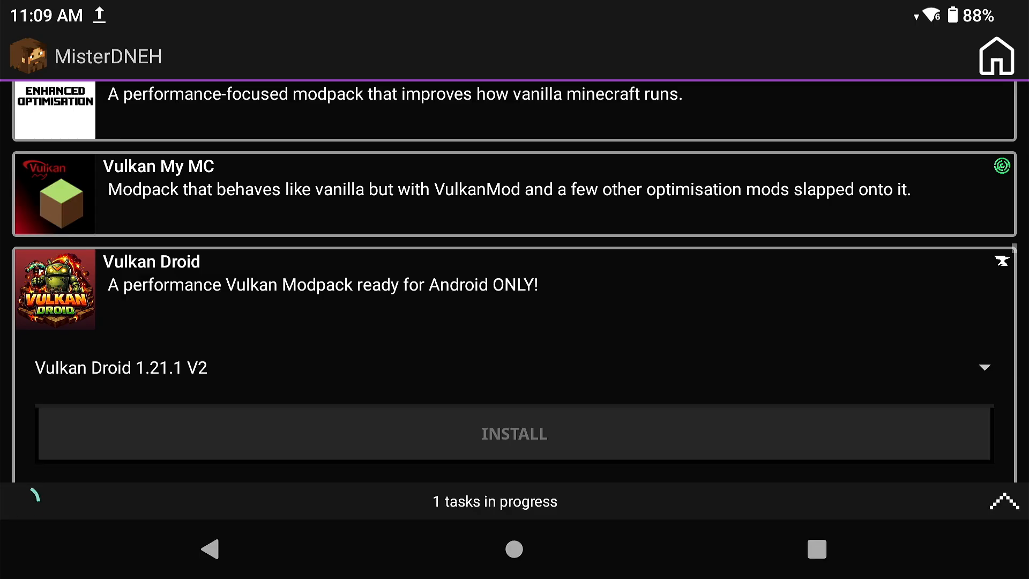
pyautogui.click(514, 433)
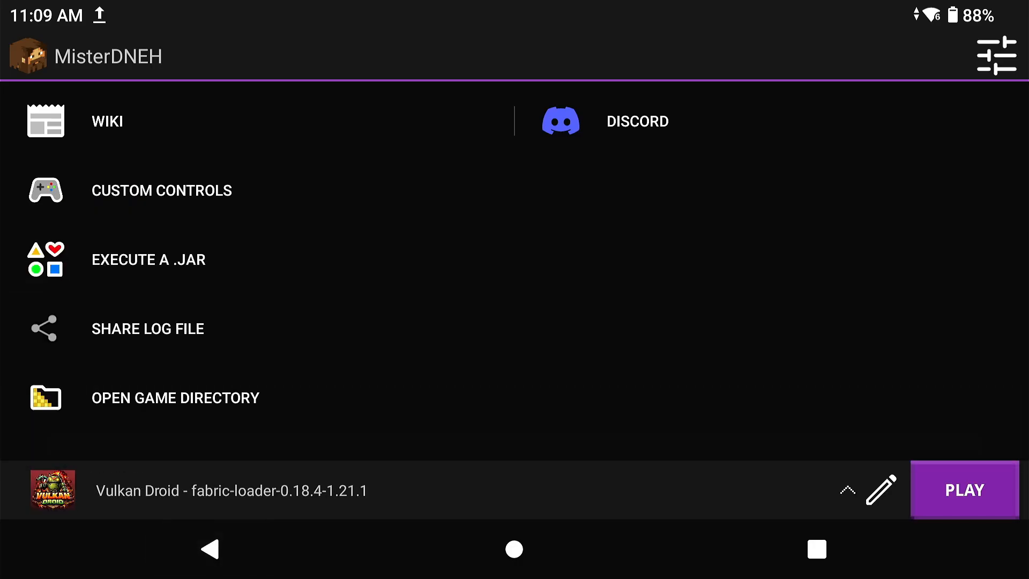
# - Play the Vulkan Droid 1.21.1 profile to reach the Minecraft title screen with 71 mods
pyautogui.click(965, 489)
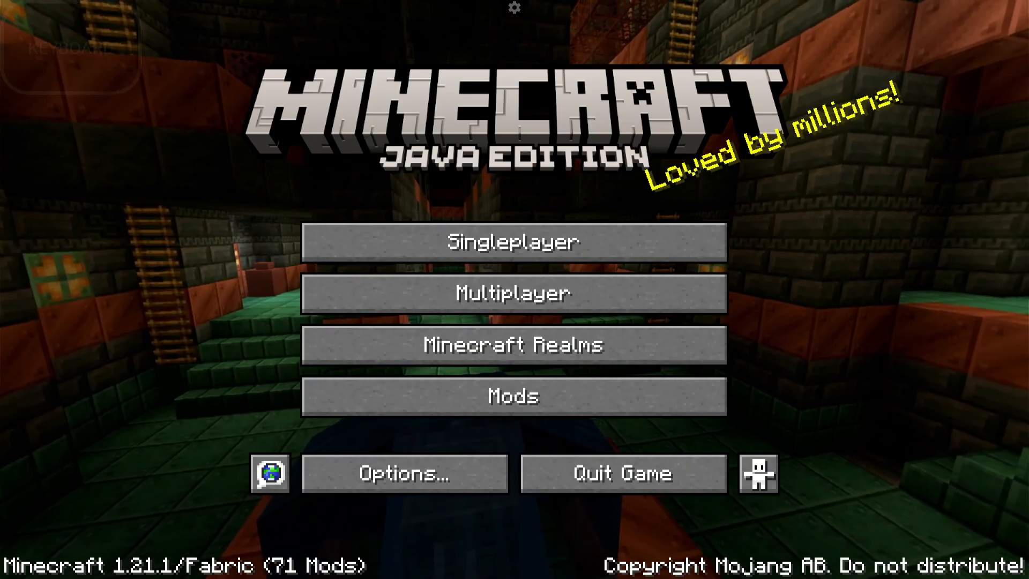
# - Open Video Settings and review the display and frame rate options
pyautogui.click(403, 474)
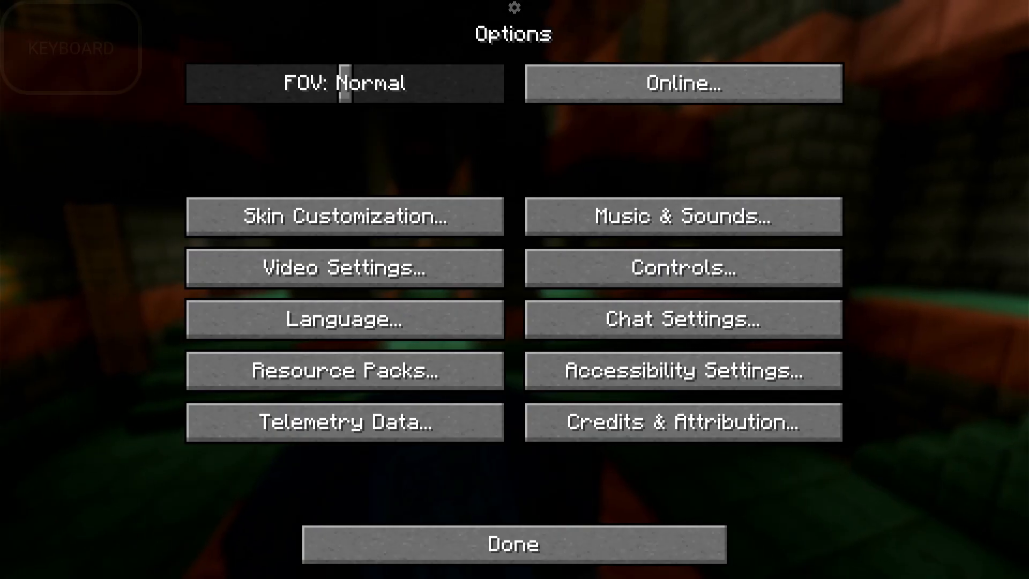
pyautogui.click(343, 267)
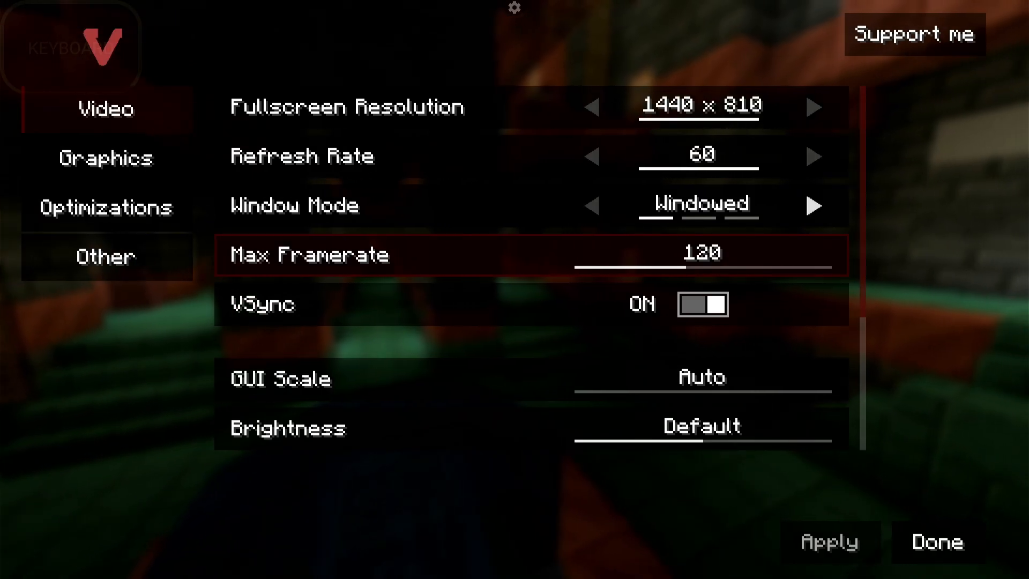
pyautogui.click(814, 205)
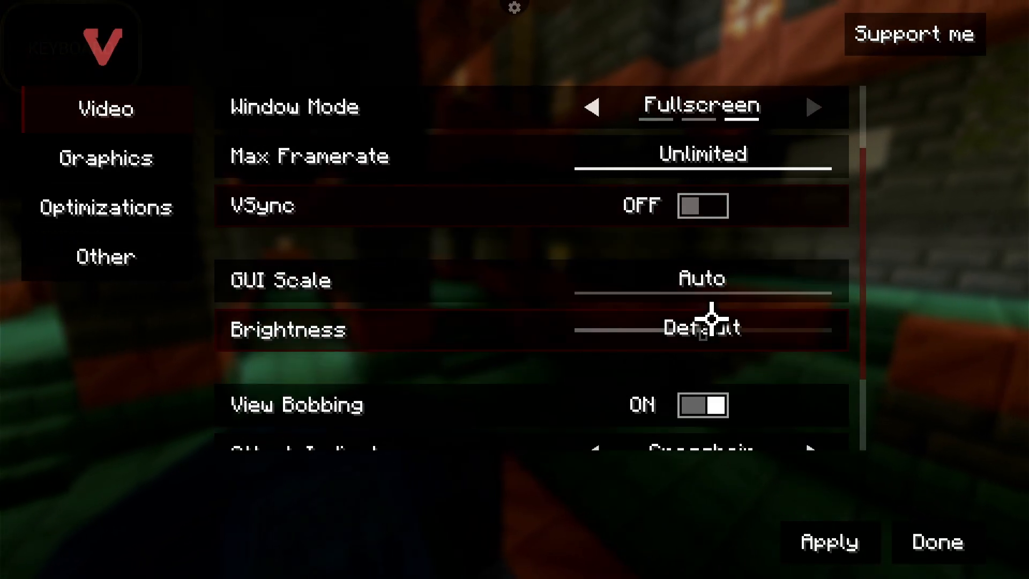
pyautogui.scroll(-3)
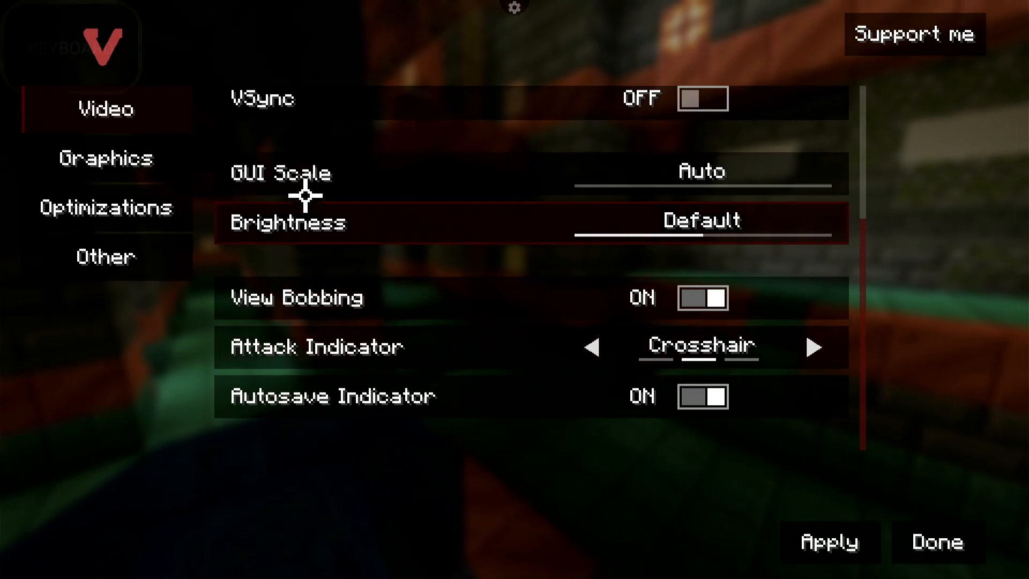
pyautogui.click(105, 158)
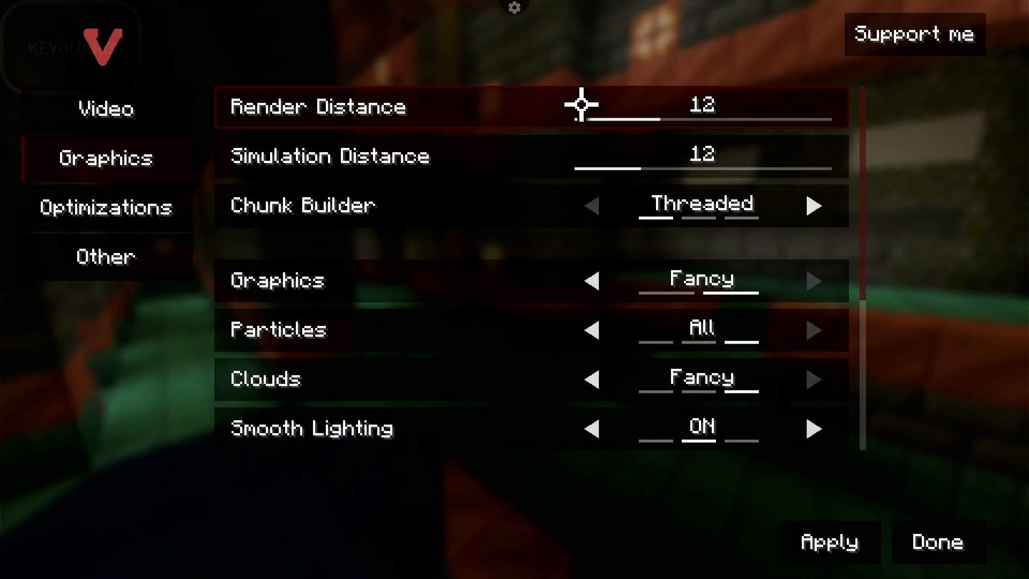
# - In Graphics, set render distance 8, particles Minimal, and mipmap levels 2
pyautogui.moveTo(584, 106); pyautogui.dragTo(614, 115)
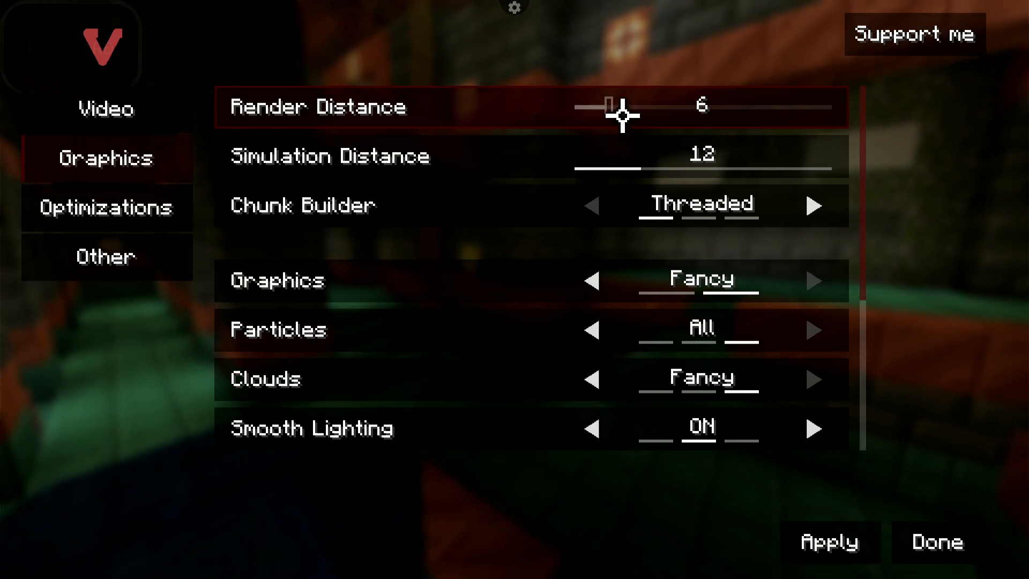
pyautogui.moveTo(609, 106); pyautogui.dragTo(629, 106)
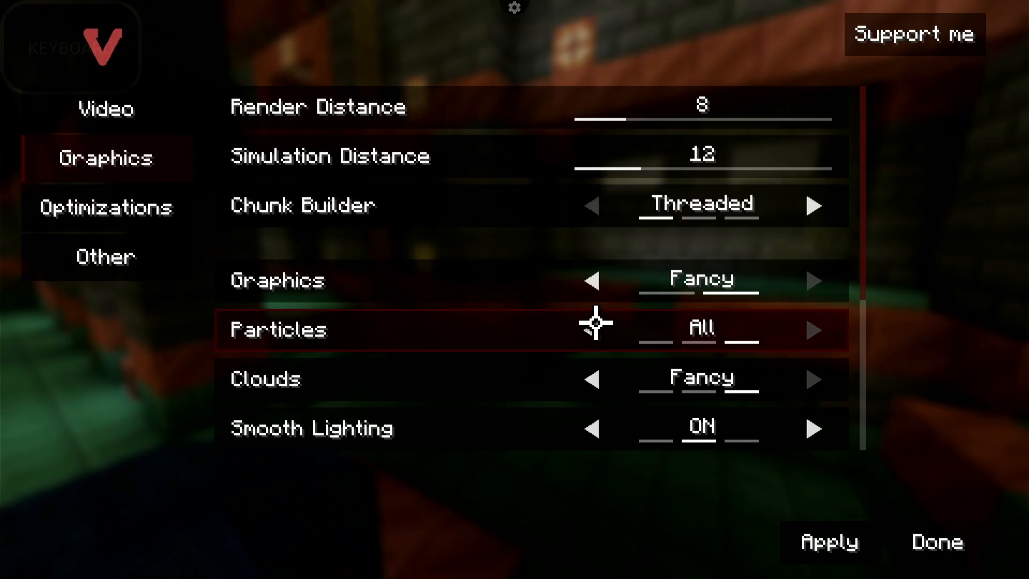
pyautogui.click(591, 329)
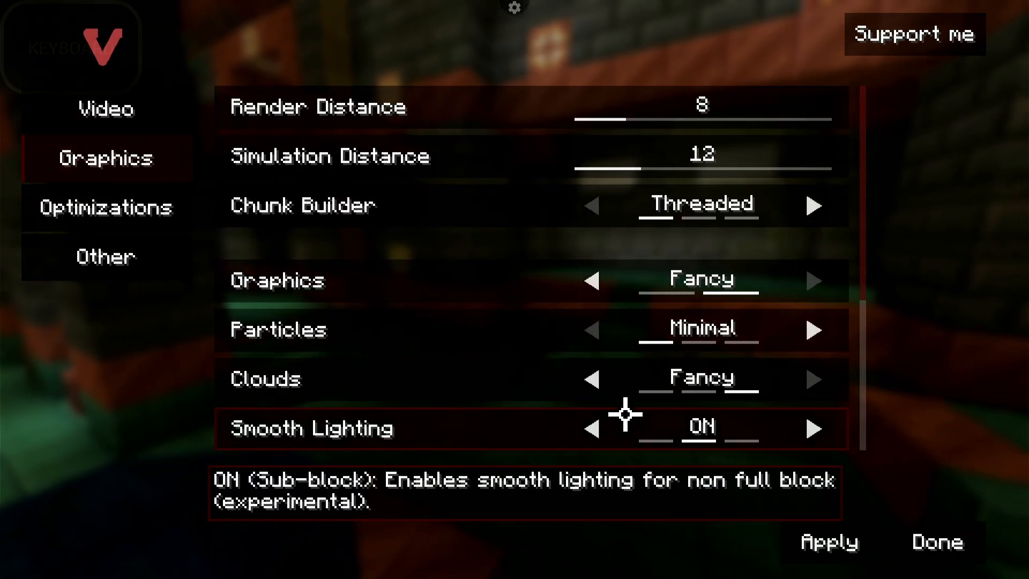
pyautogui.scroll(-3)
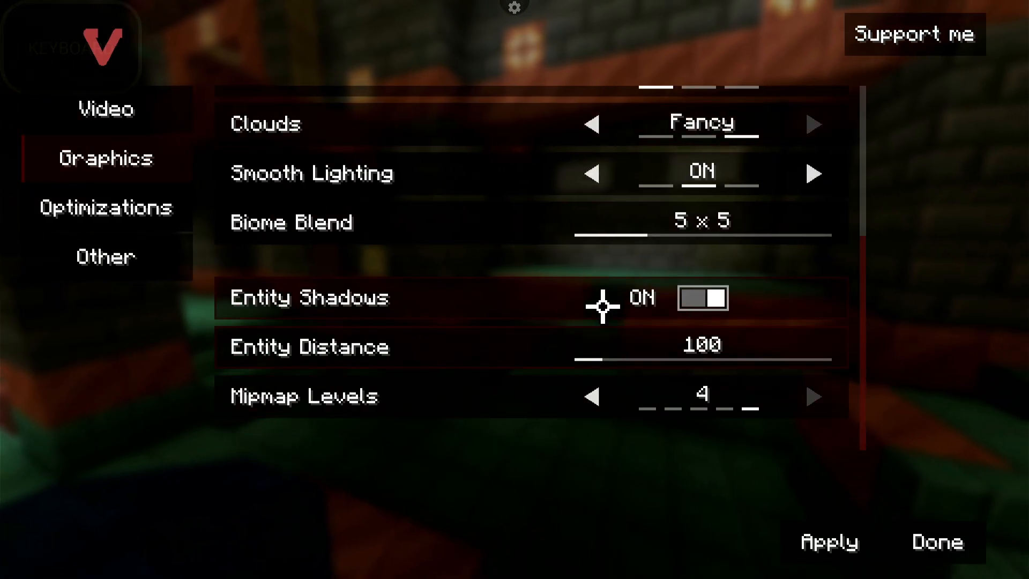
pyautogui.moveTo(603, 178)
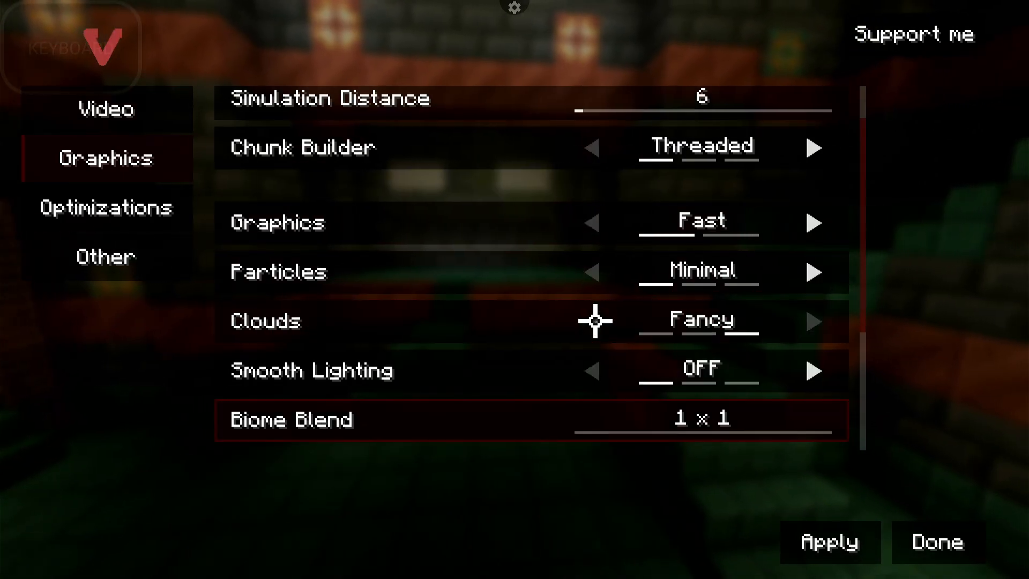
pyautogui.moveTo(566, 397)
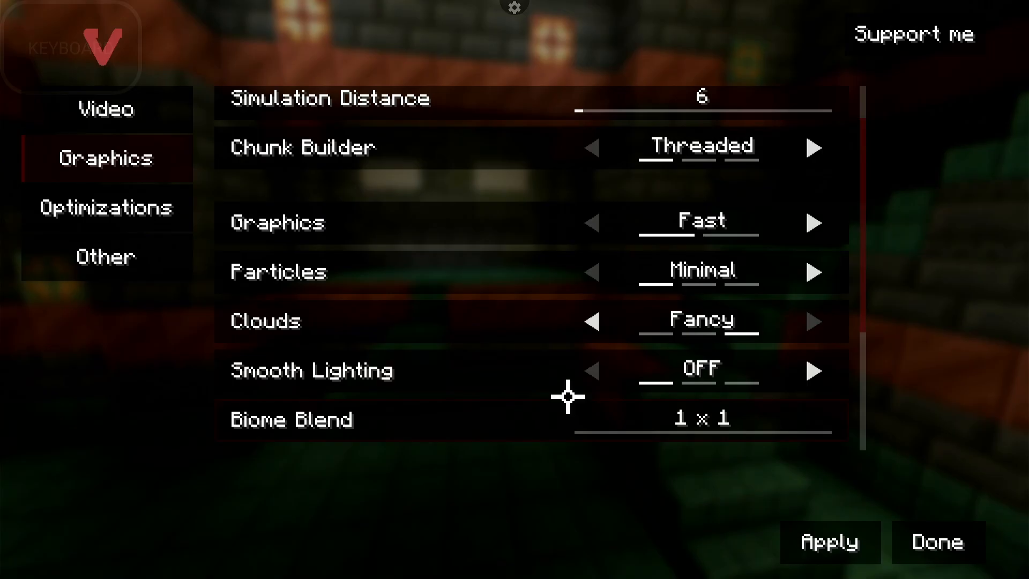
pyautogui.scroll(-3)
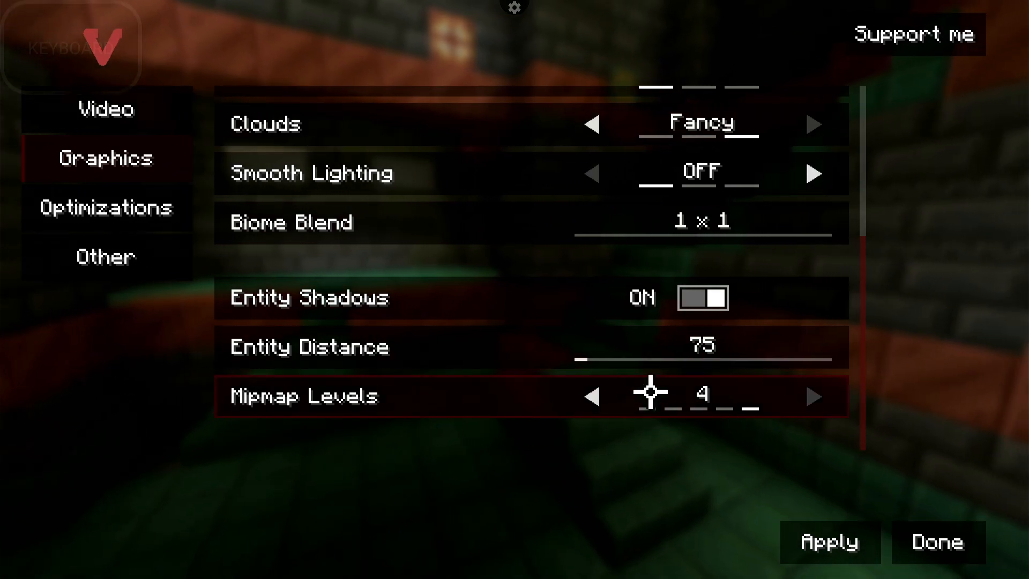
pyautogui.click(591, 395)
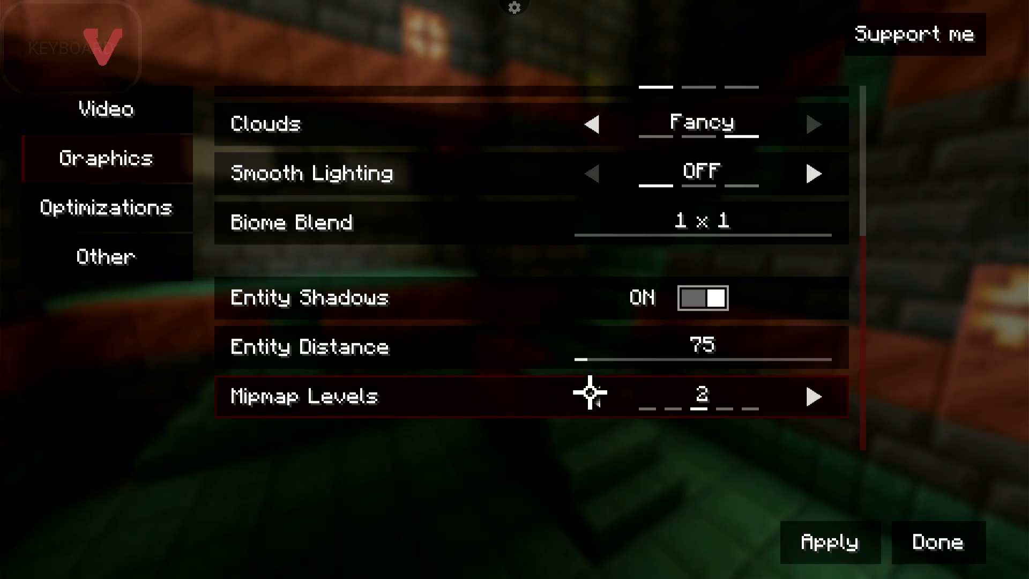
pyautogui.click(591, 397)
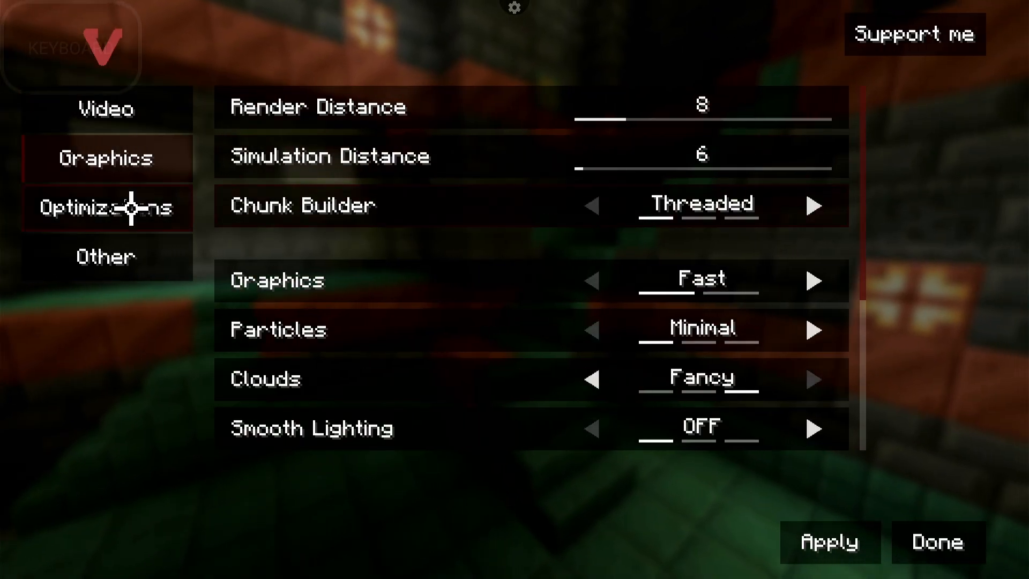
# - Keep Advanced Chunk Culling on Normal and set the render device to Adreno (TM) 740
pyautogui.click(106, 207)
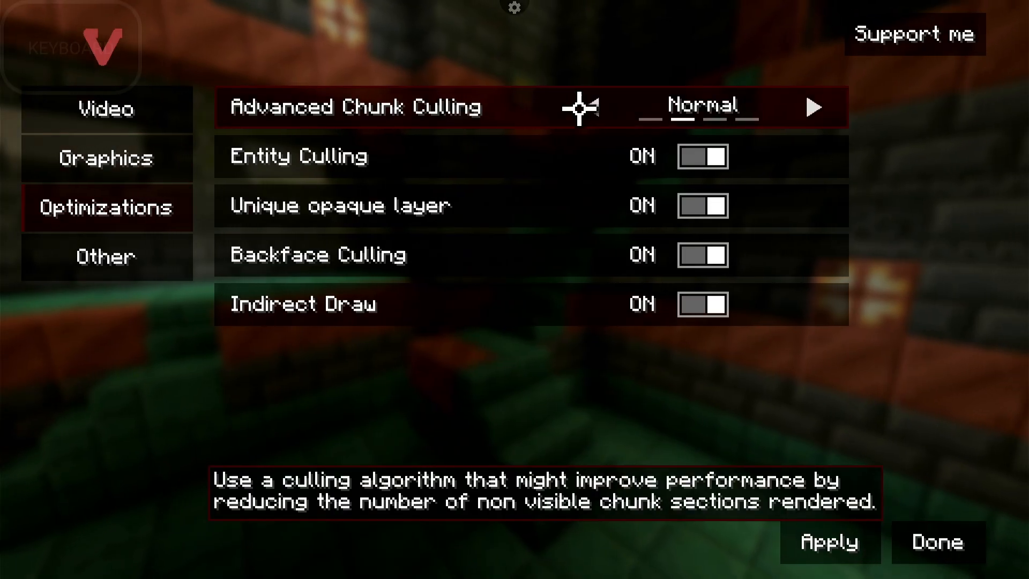
pyautogui.click(814, 107)
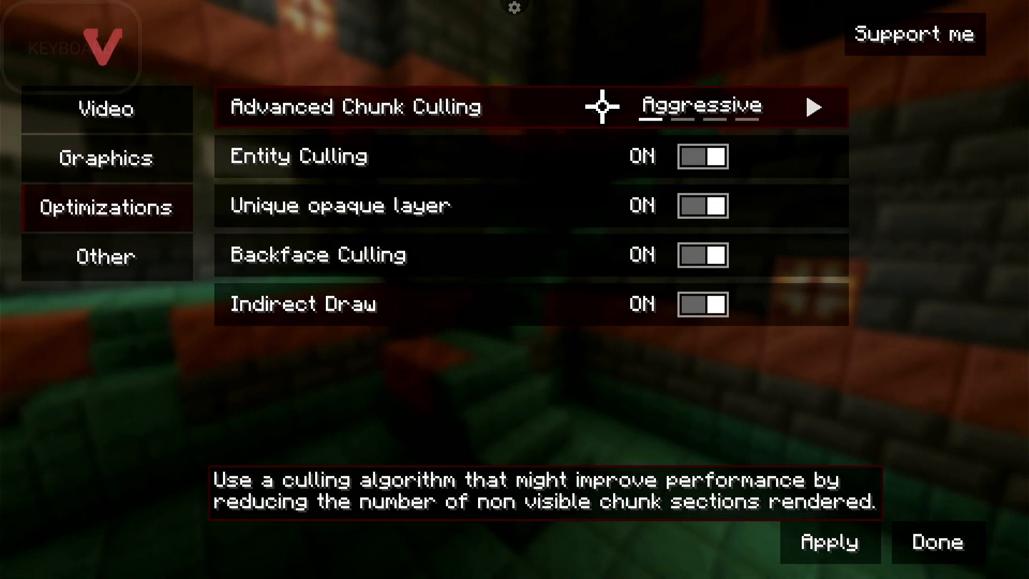
pyautogui.click(593, 108)
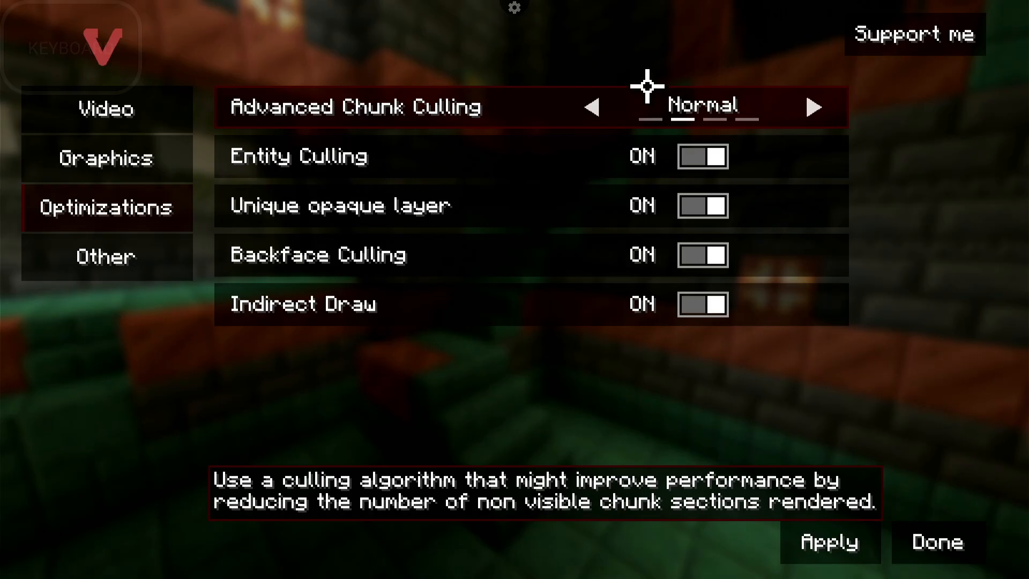
pyautogui.moveTo(286, 222)
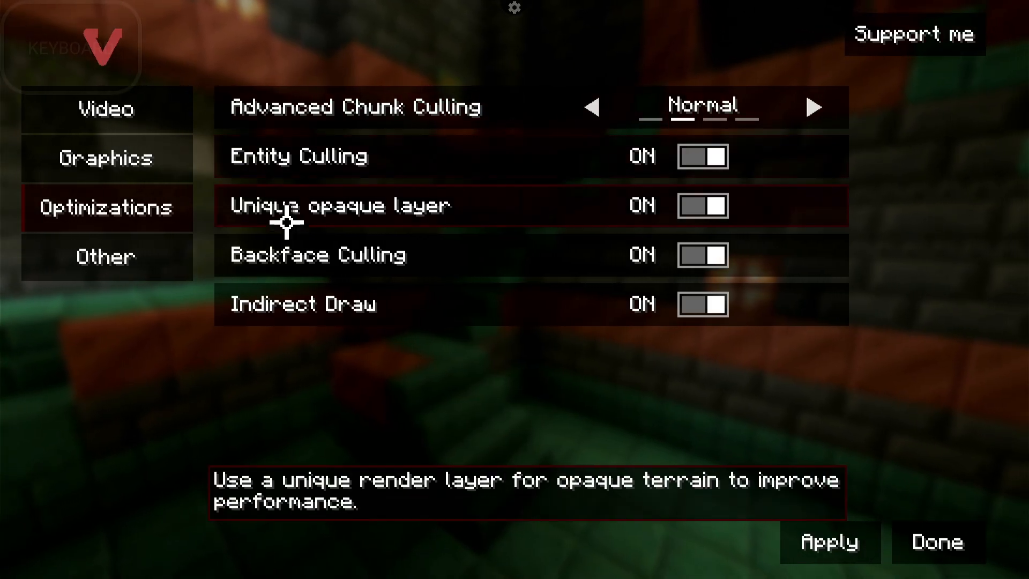
pyautogui.click(105, 256)
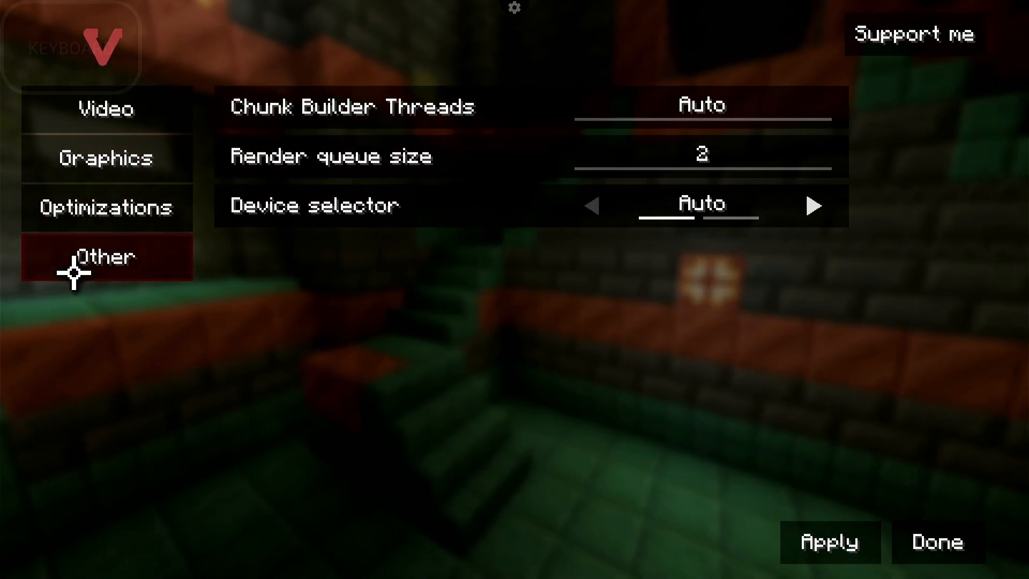
pyautogui.click(813, 205)
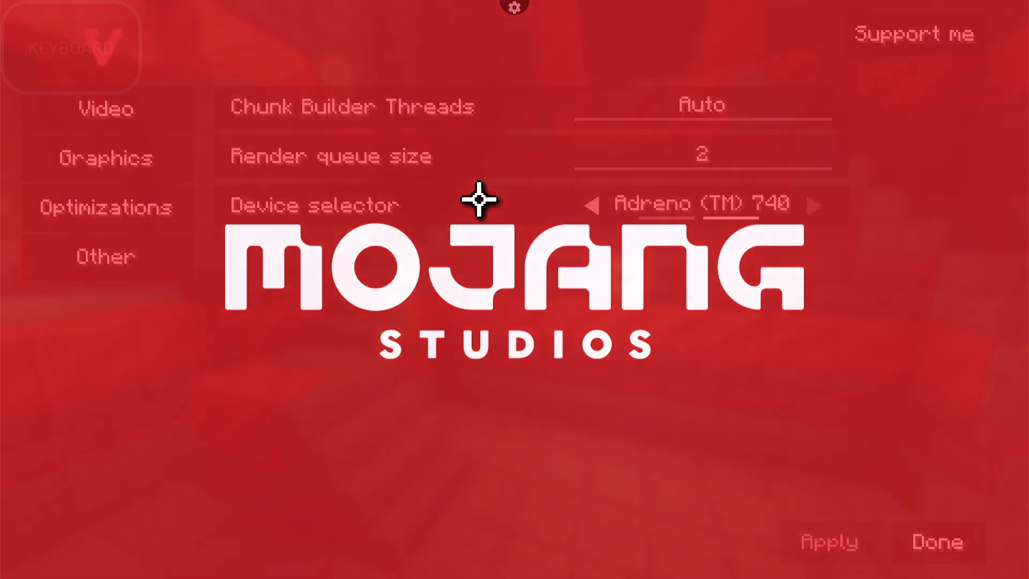
pyautogui.click(935, 540)
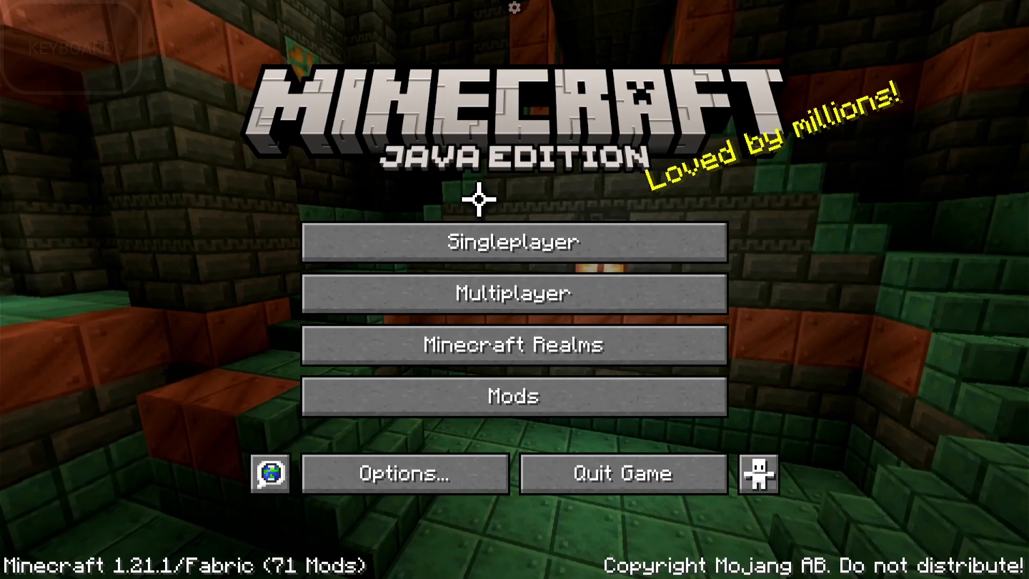
# - Create a Survival world named New World on Hard difficulty from Singleplayer
pyautogui.click(514, 241)
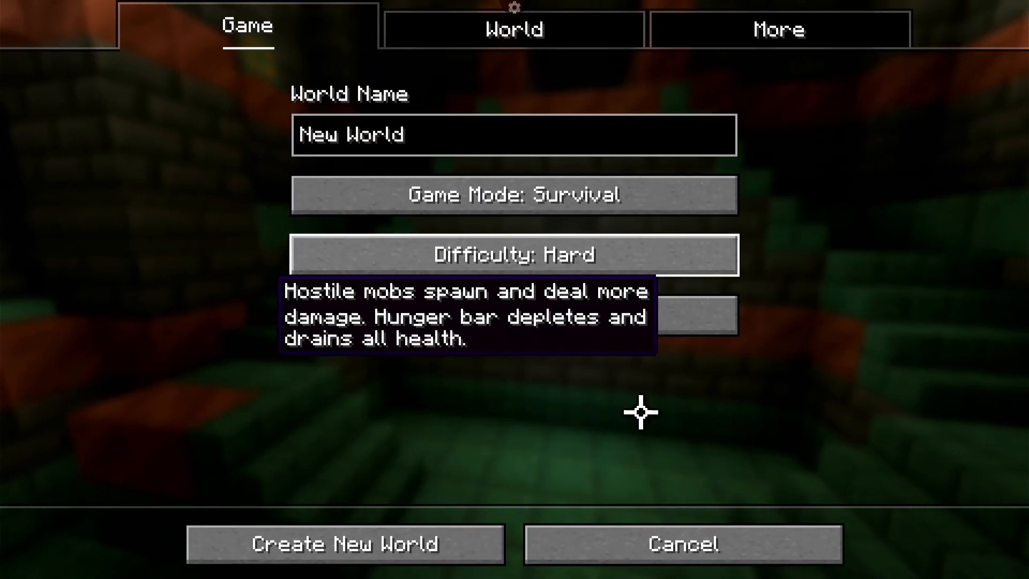
pyautogui.click(345, 544)
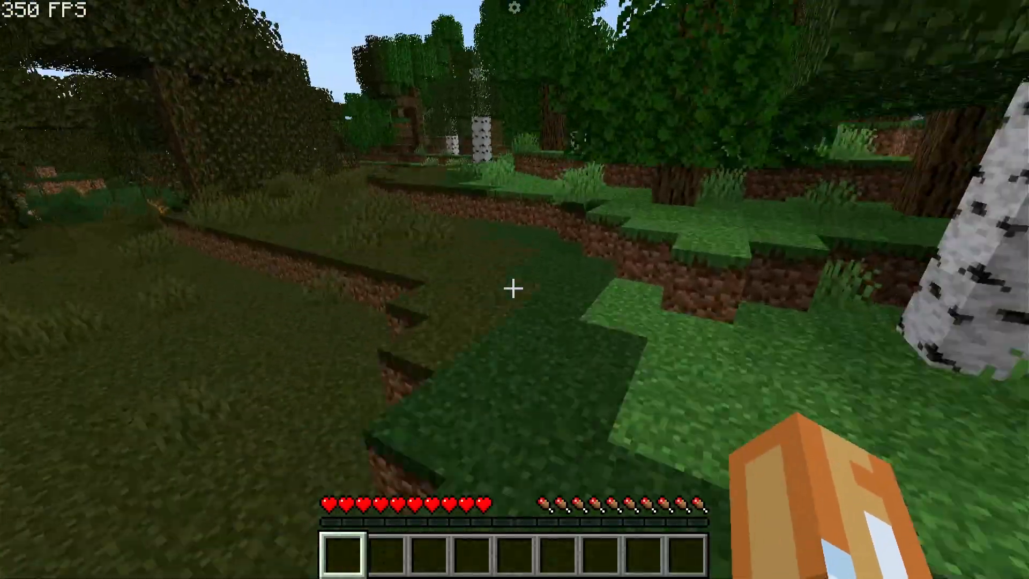
pyautogui.moveTo(514, 286)
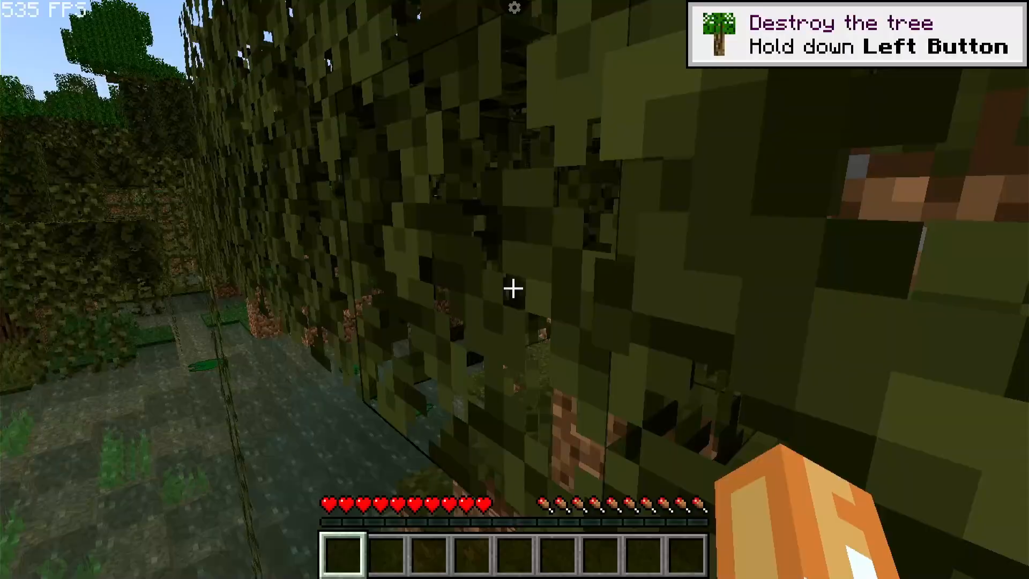
pyautogui.moveTo(514, 290)
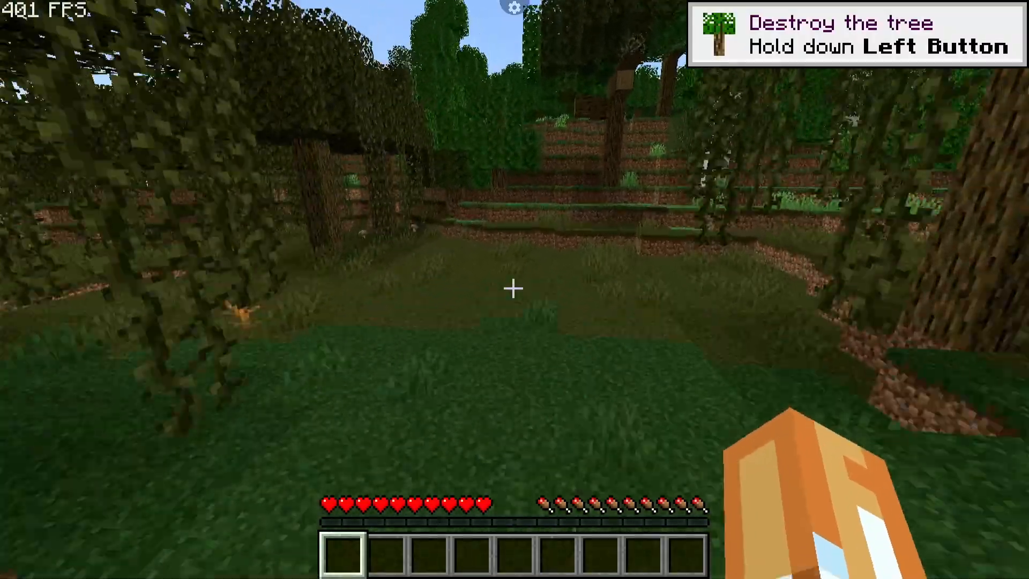
pyautogui.moveTo(515, 287)
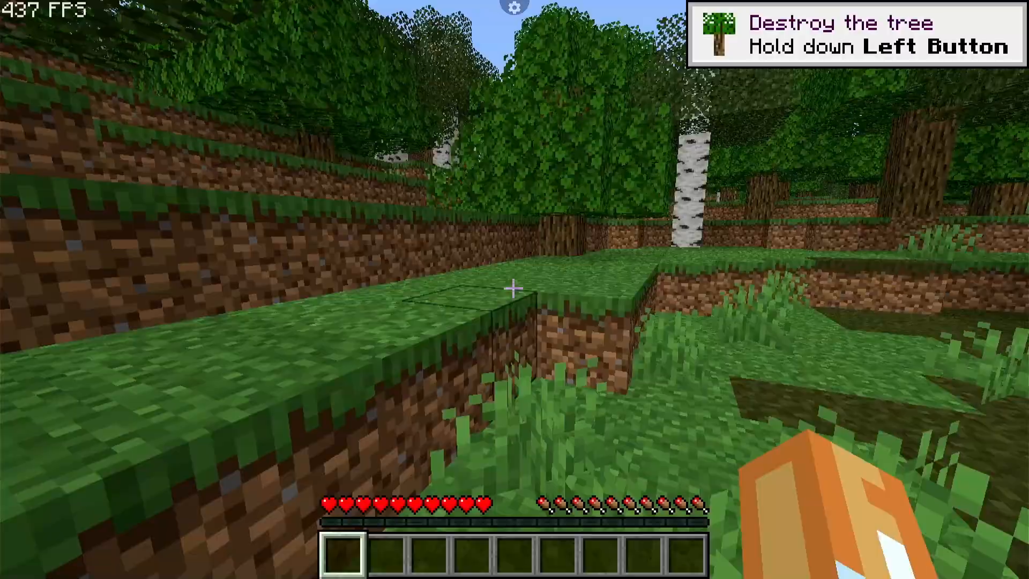
pyautogui.moveTo(515, 286)
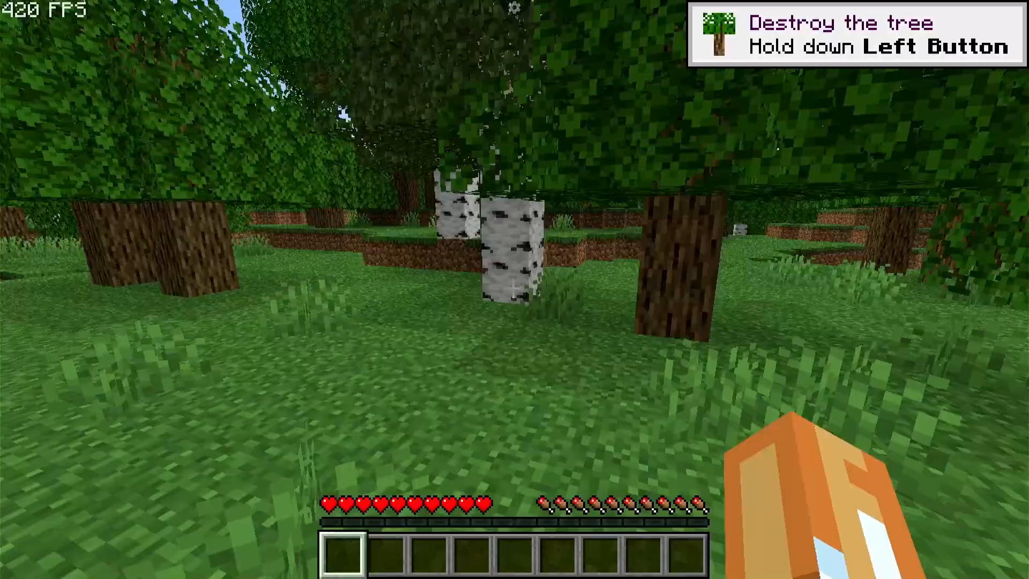
pyautogui.moveTo(515, 288)
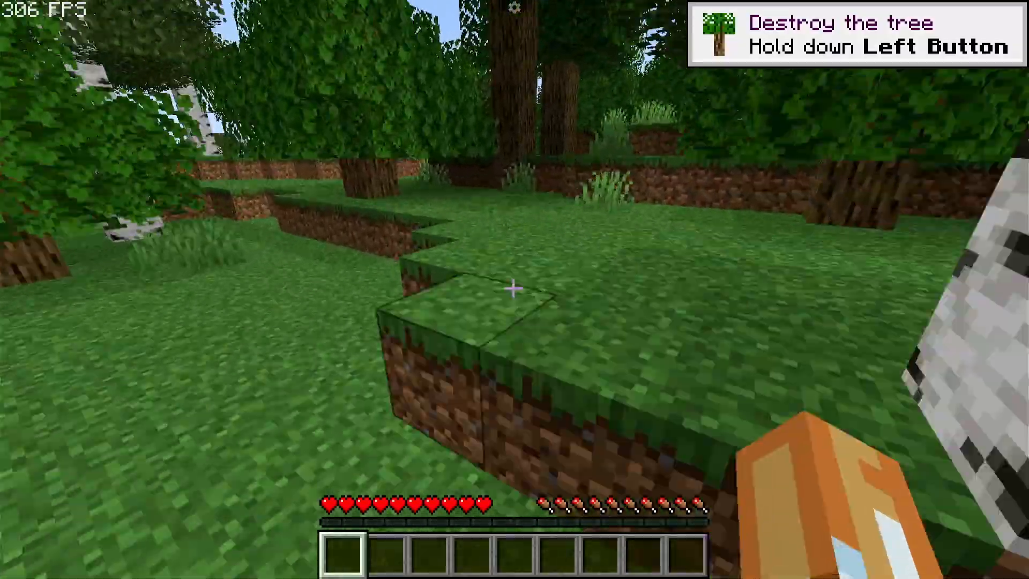